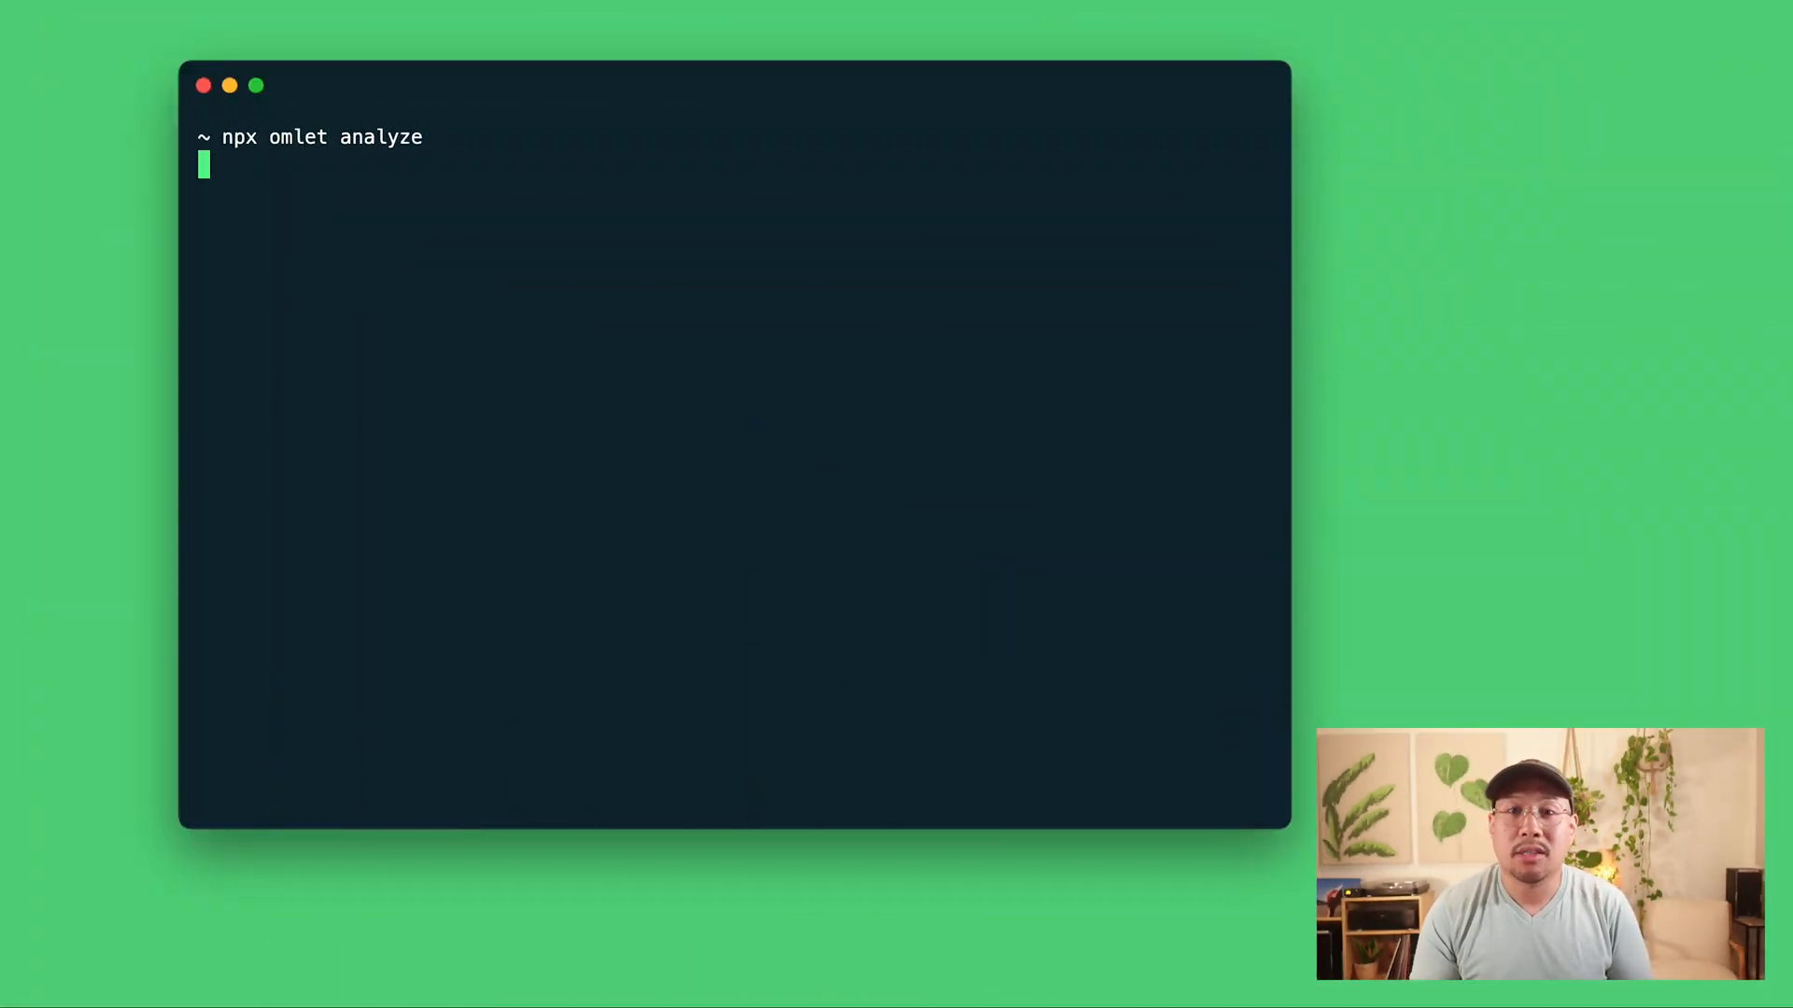
Step: Run npx omlet analyze on the repo and let it upload the results
key("Return")
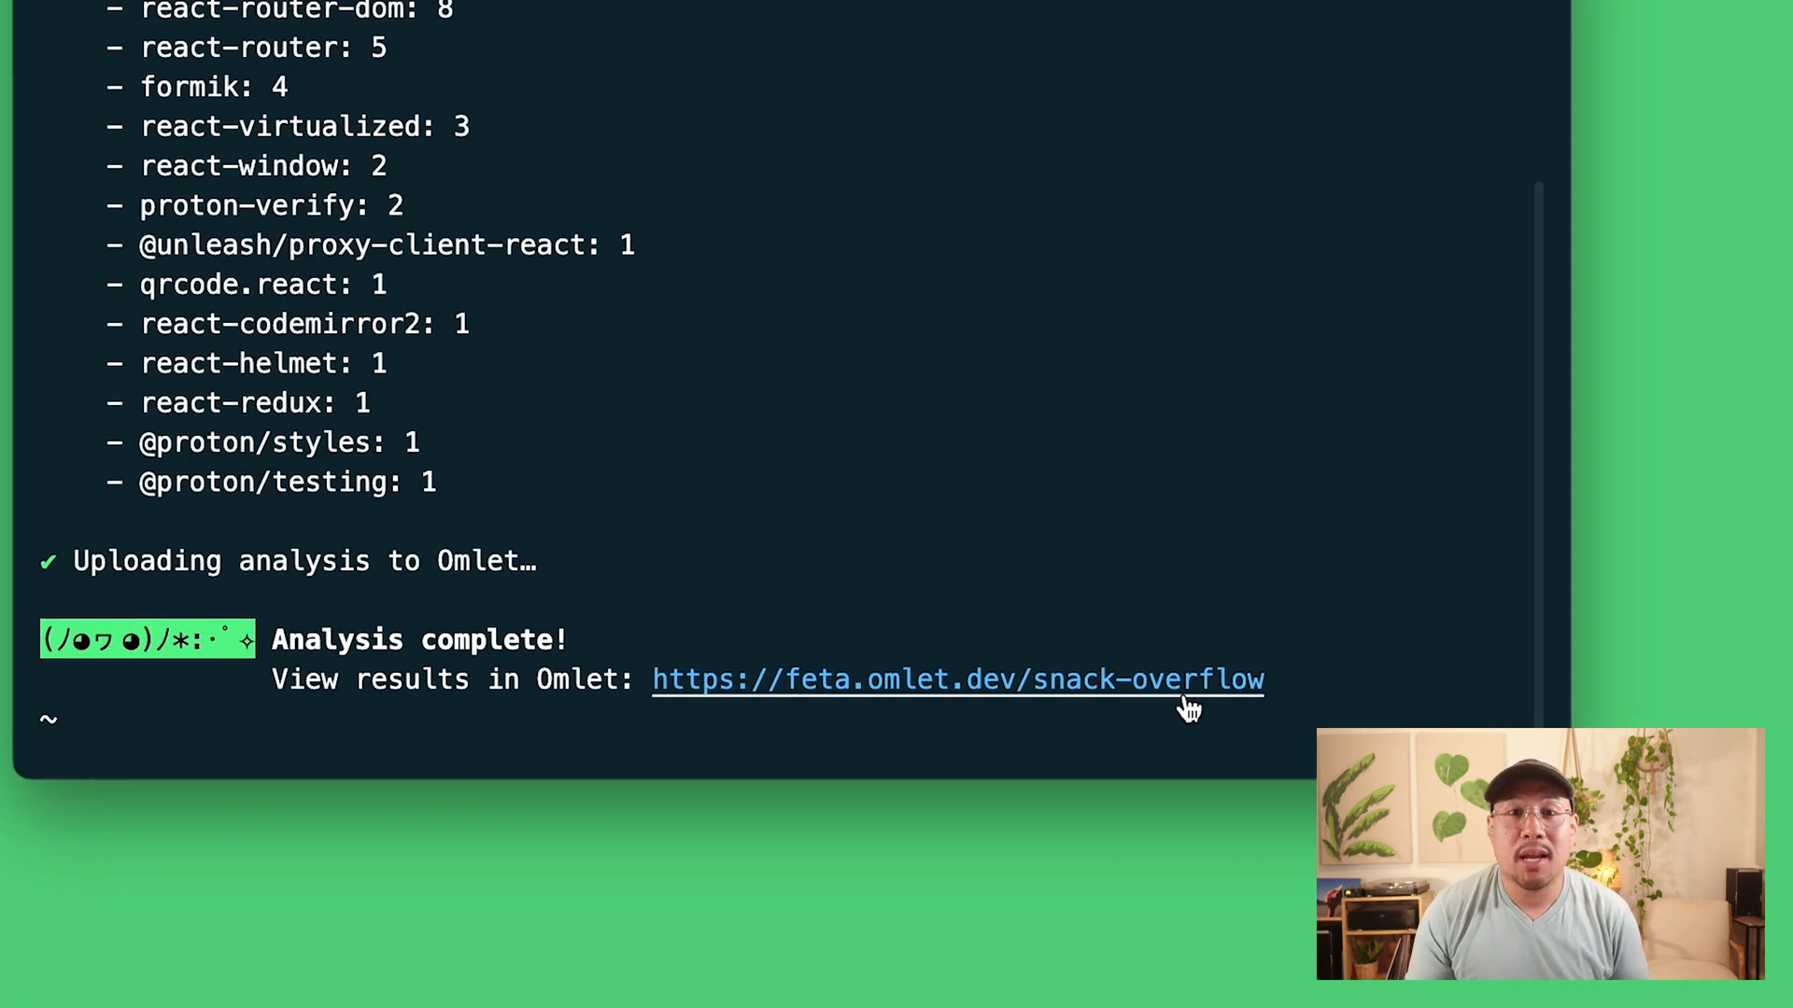
Step: Follow the results link to the proton Analytics dashboard and review its adoption and usage charts
left_click(956, 679)
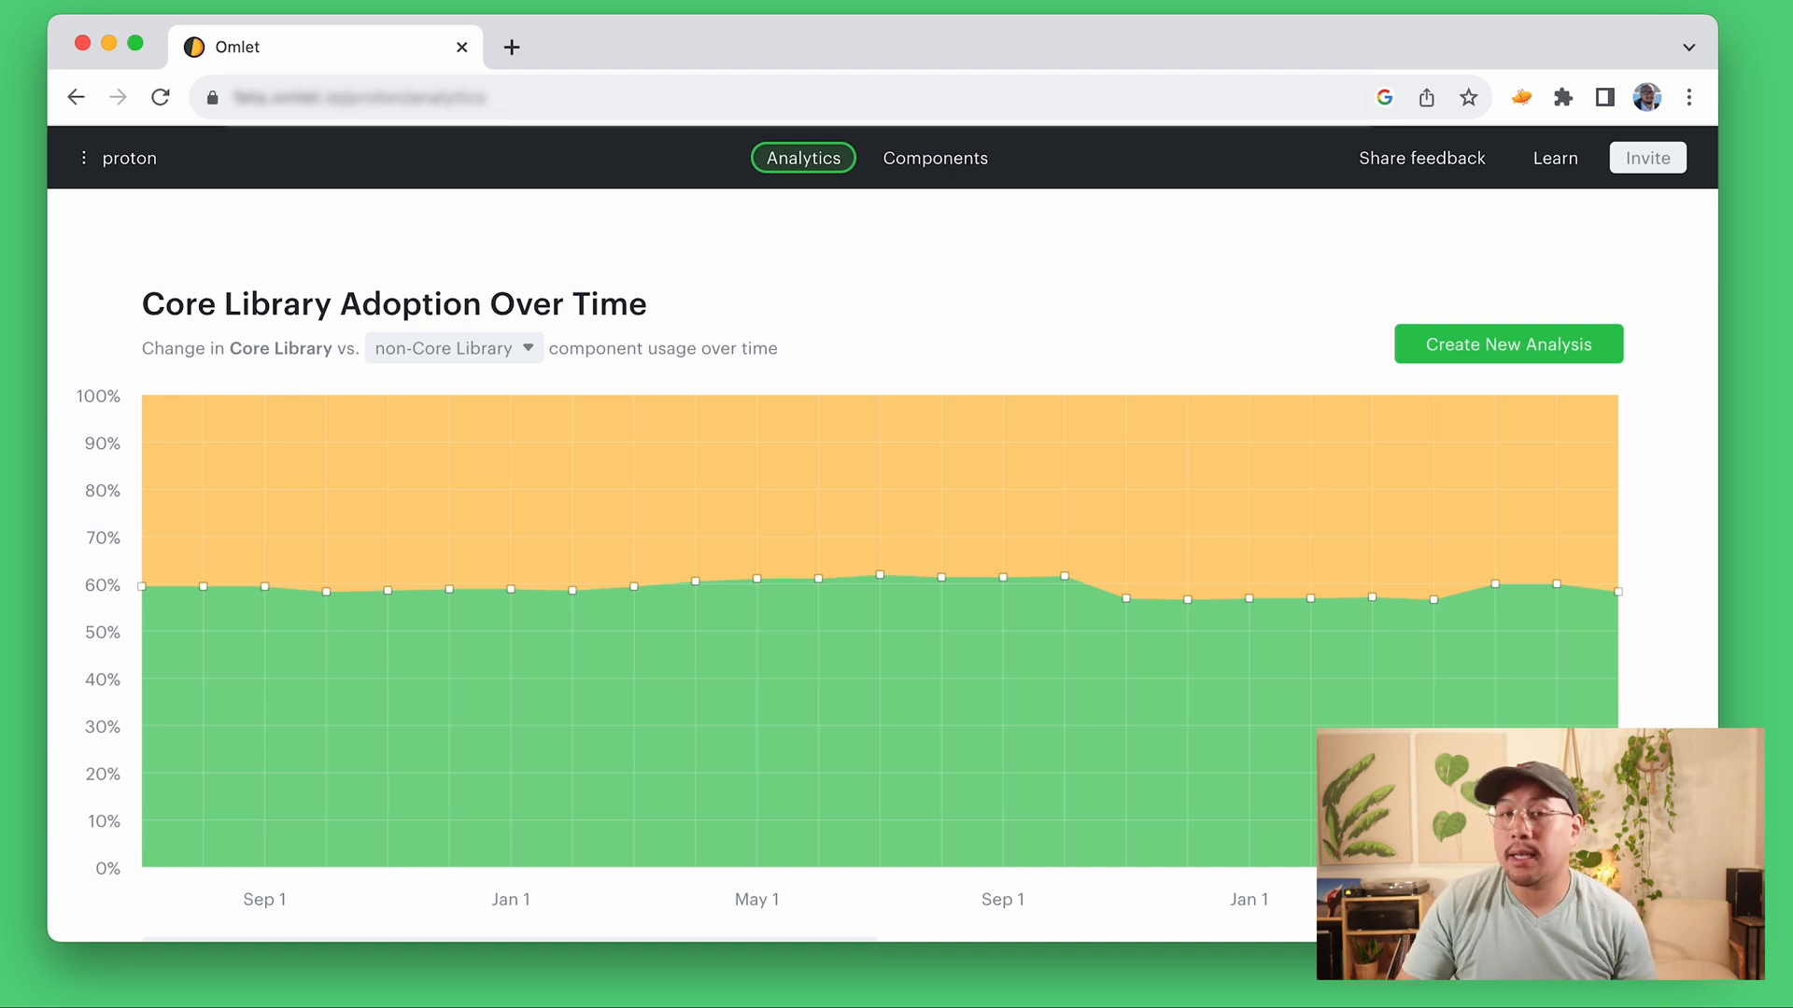
scroll("down", 3)
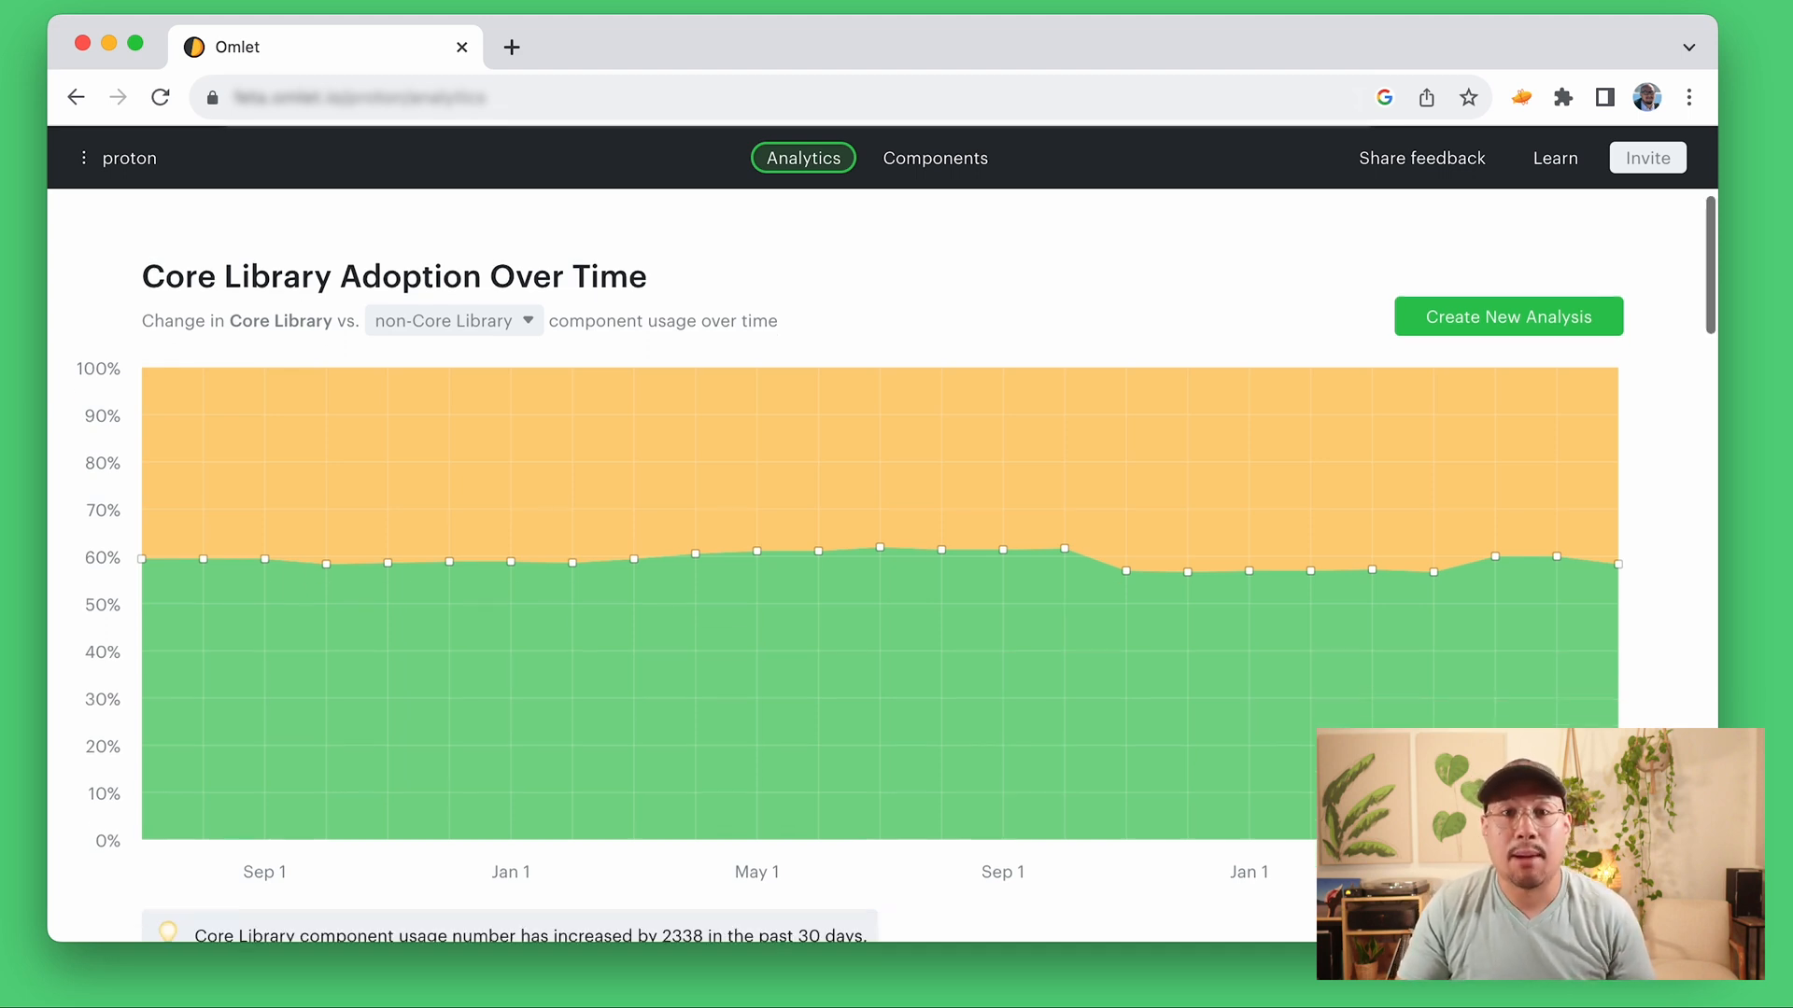
scroll("down", 3)
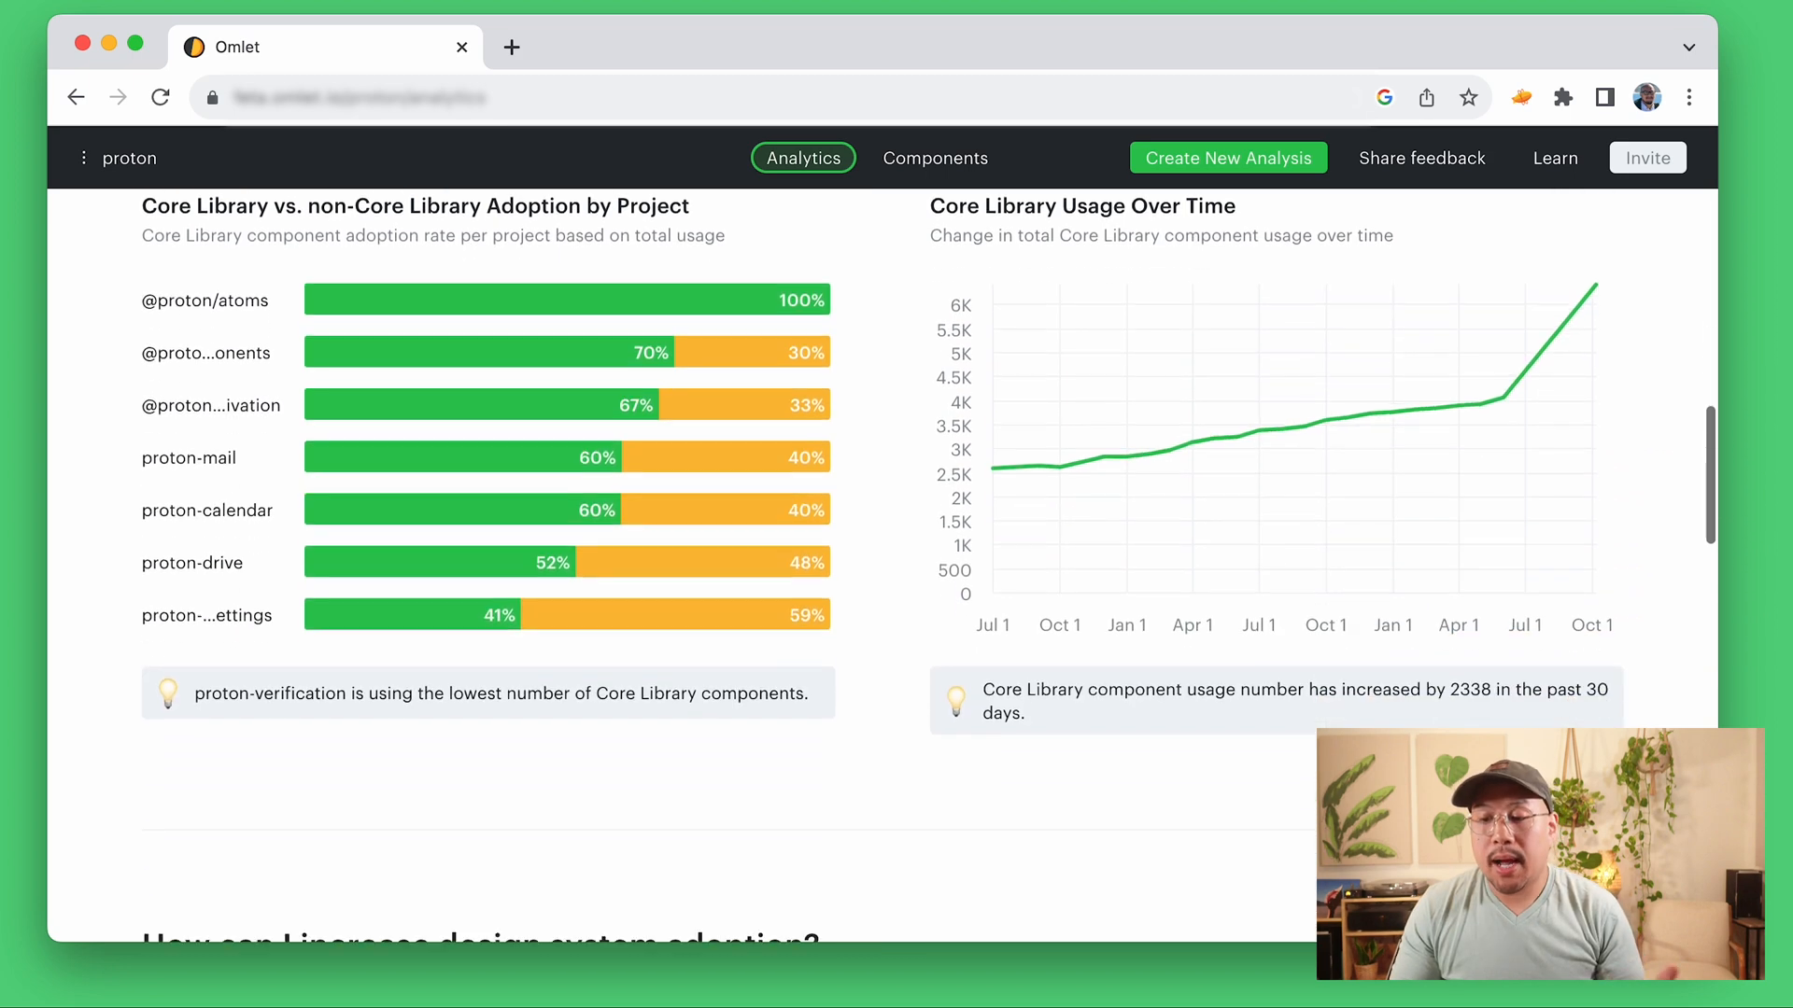
scroll("down", 3)
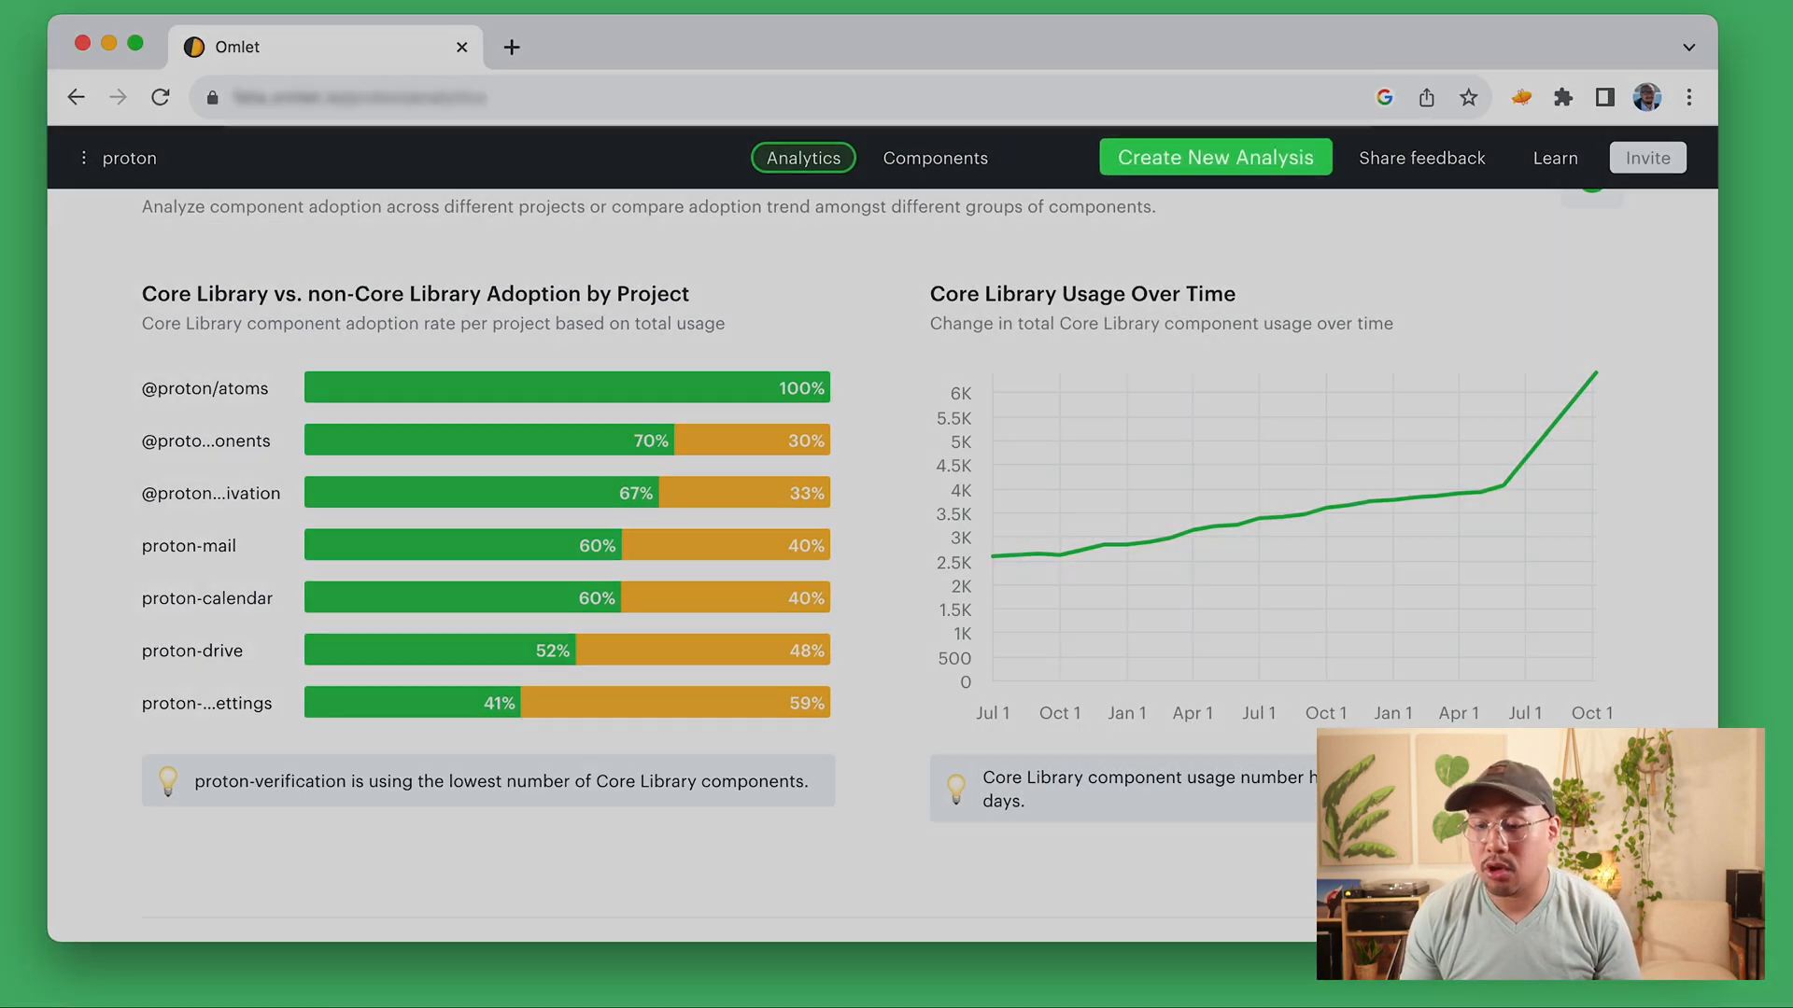
Step: Create a new analysis of component usage by Projects, filtered by Tag to v1 and v2
left_click(1214, 157)
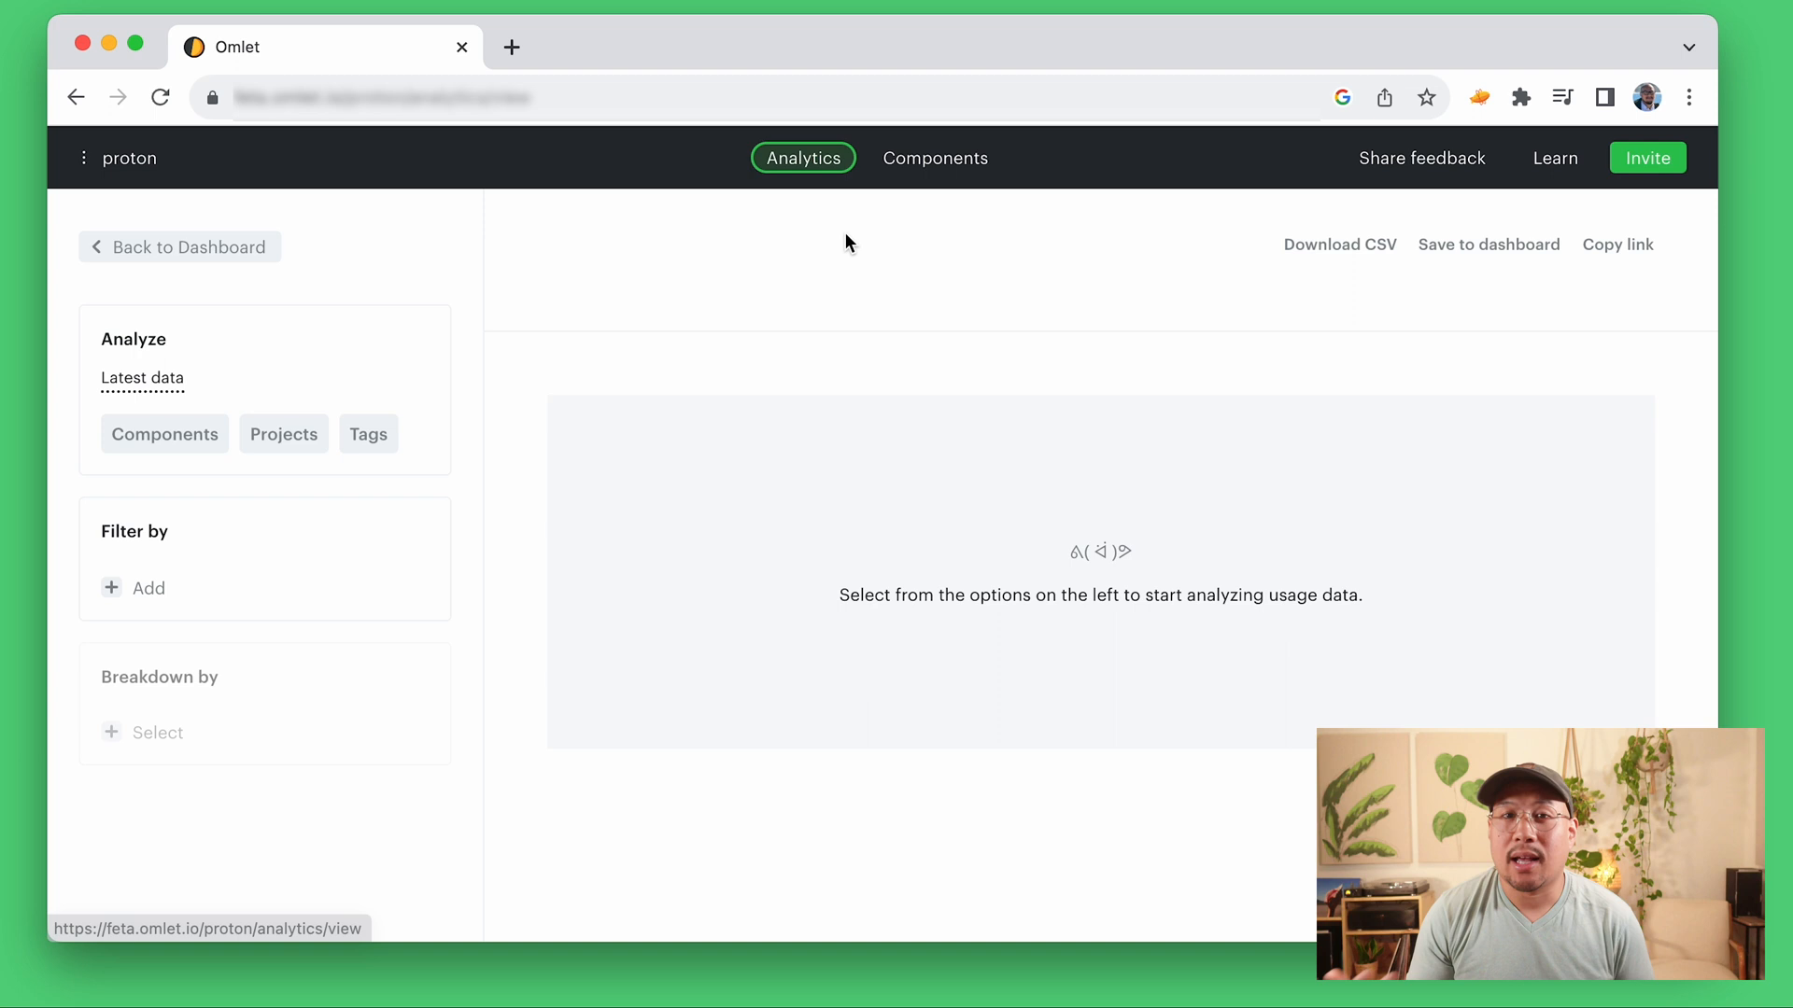
left_click(282, 433)
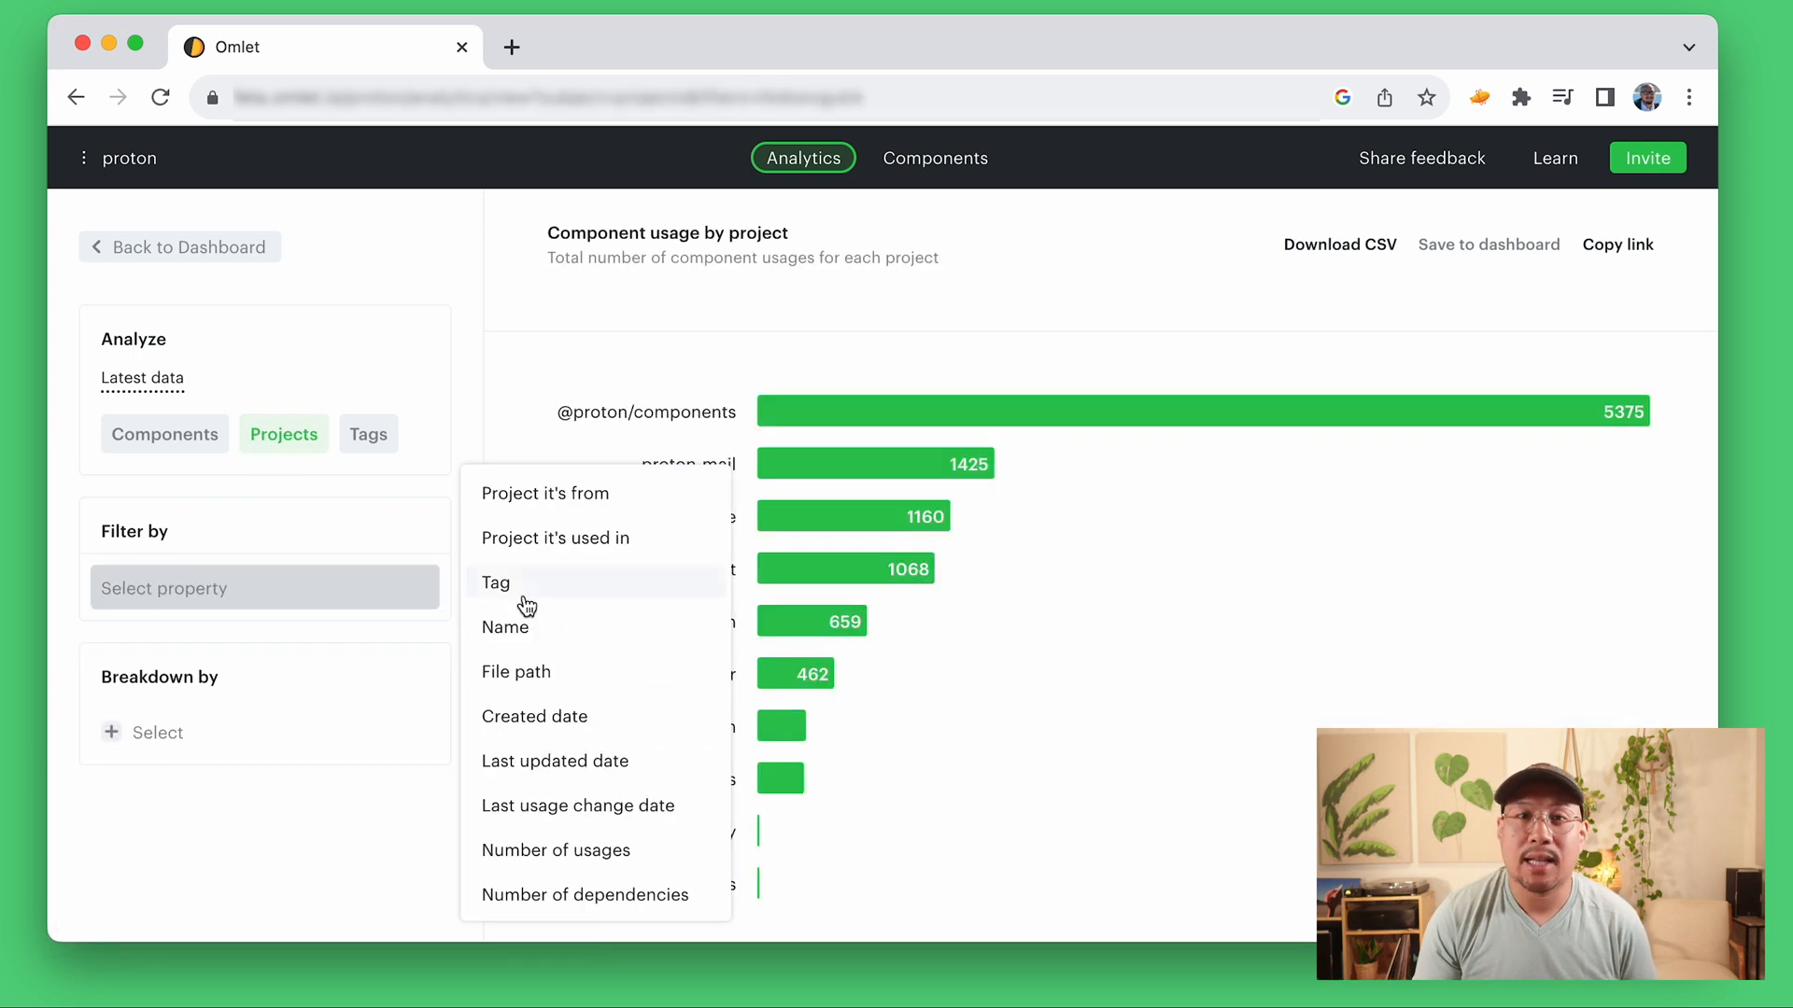
left_click(495, 582)
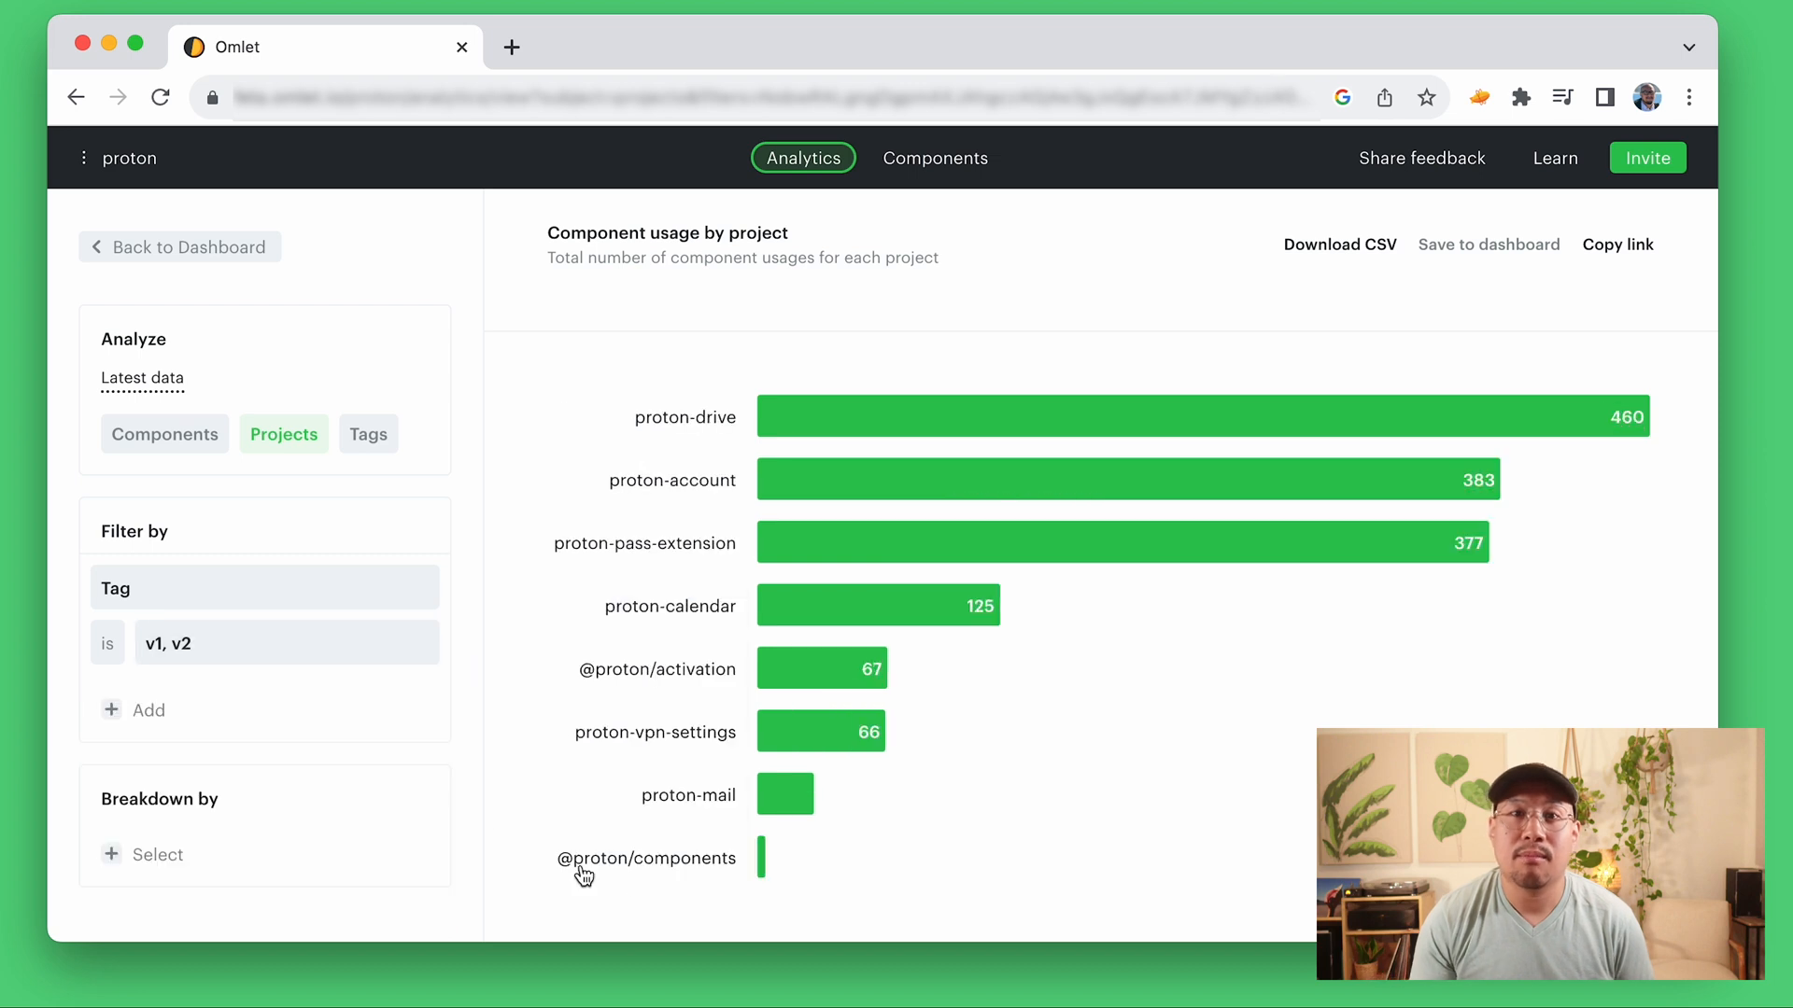
left_click(169, 855)
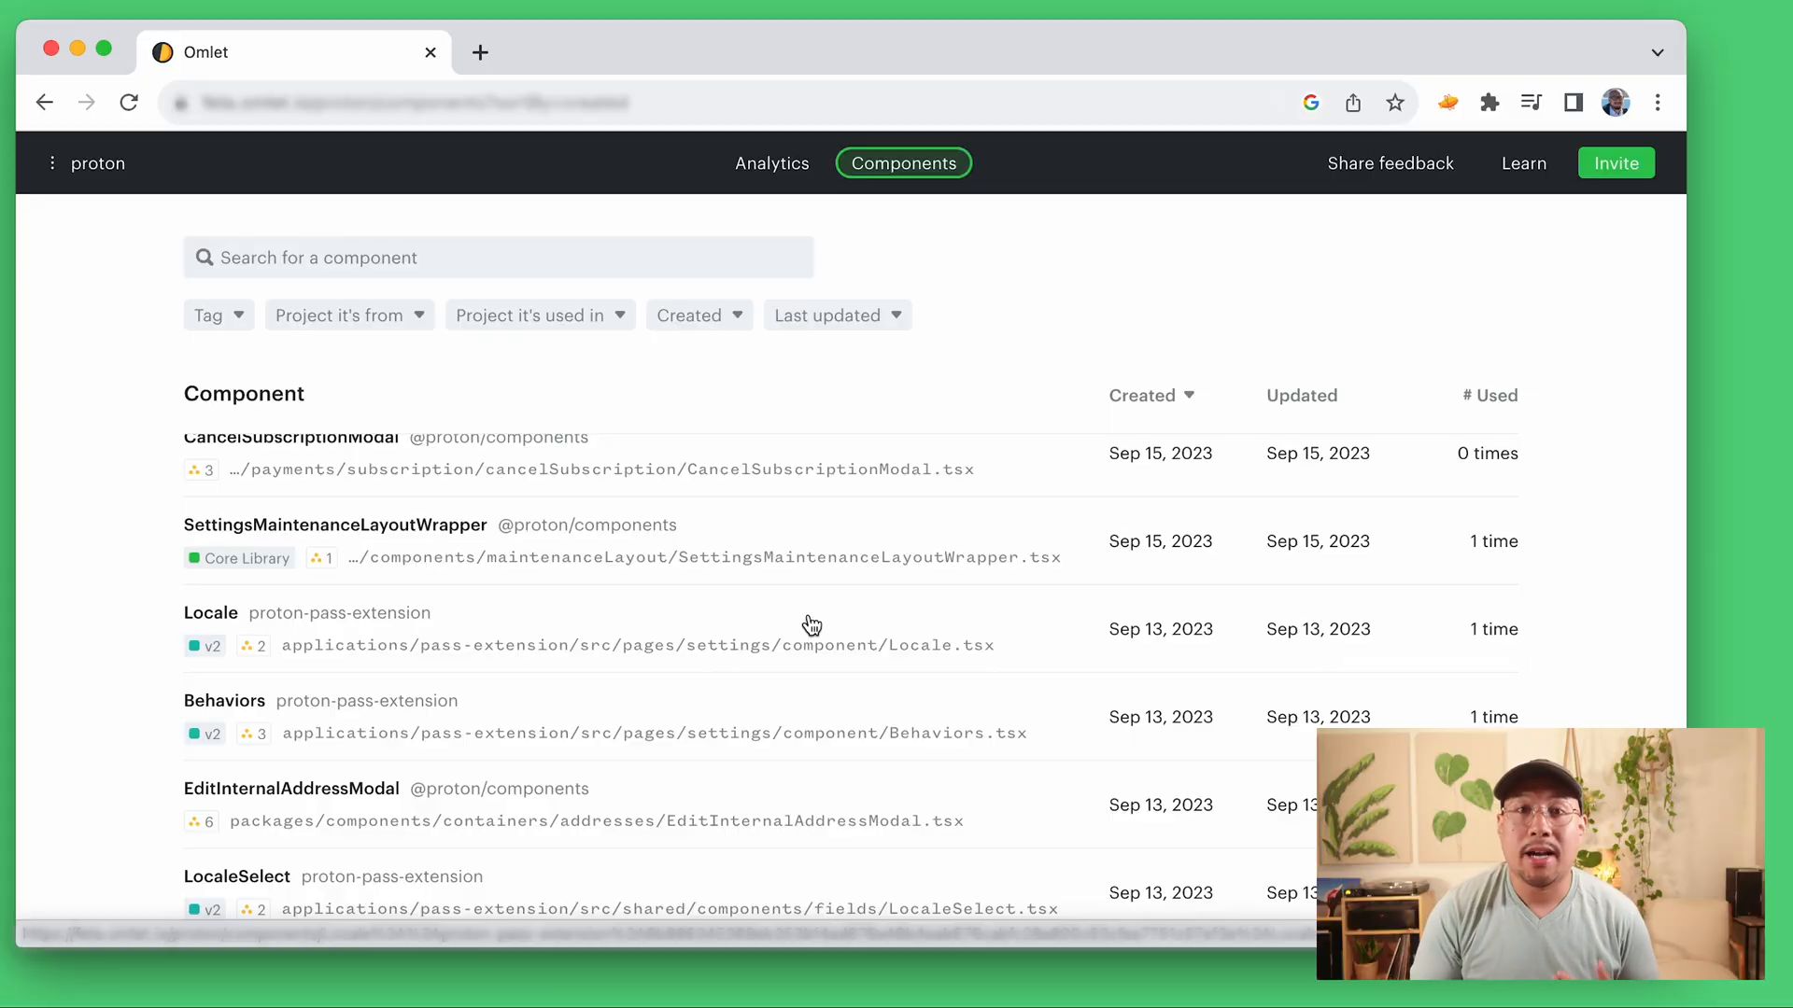
Step: Filter the catalog to components Created Today and view PageSizeSelector's dependency tree and parents
left_click(691, 315)
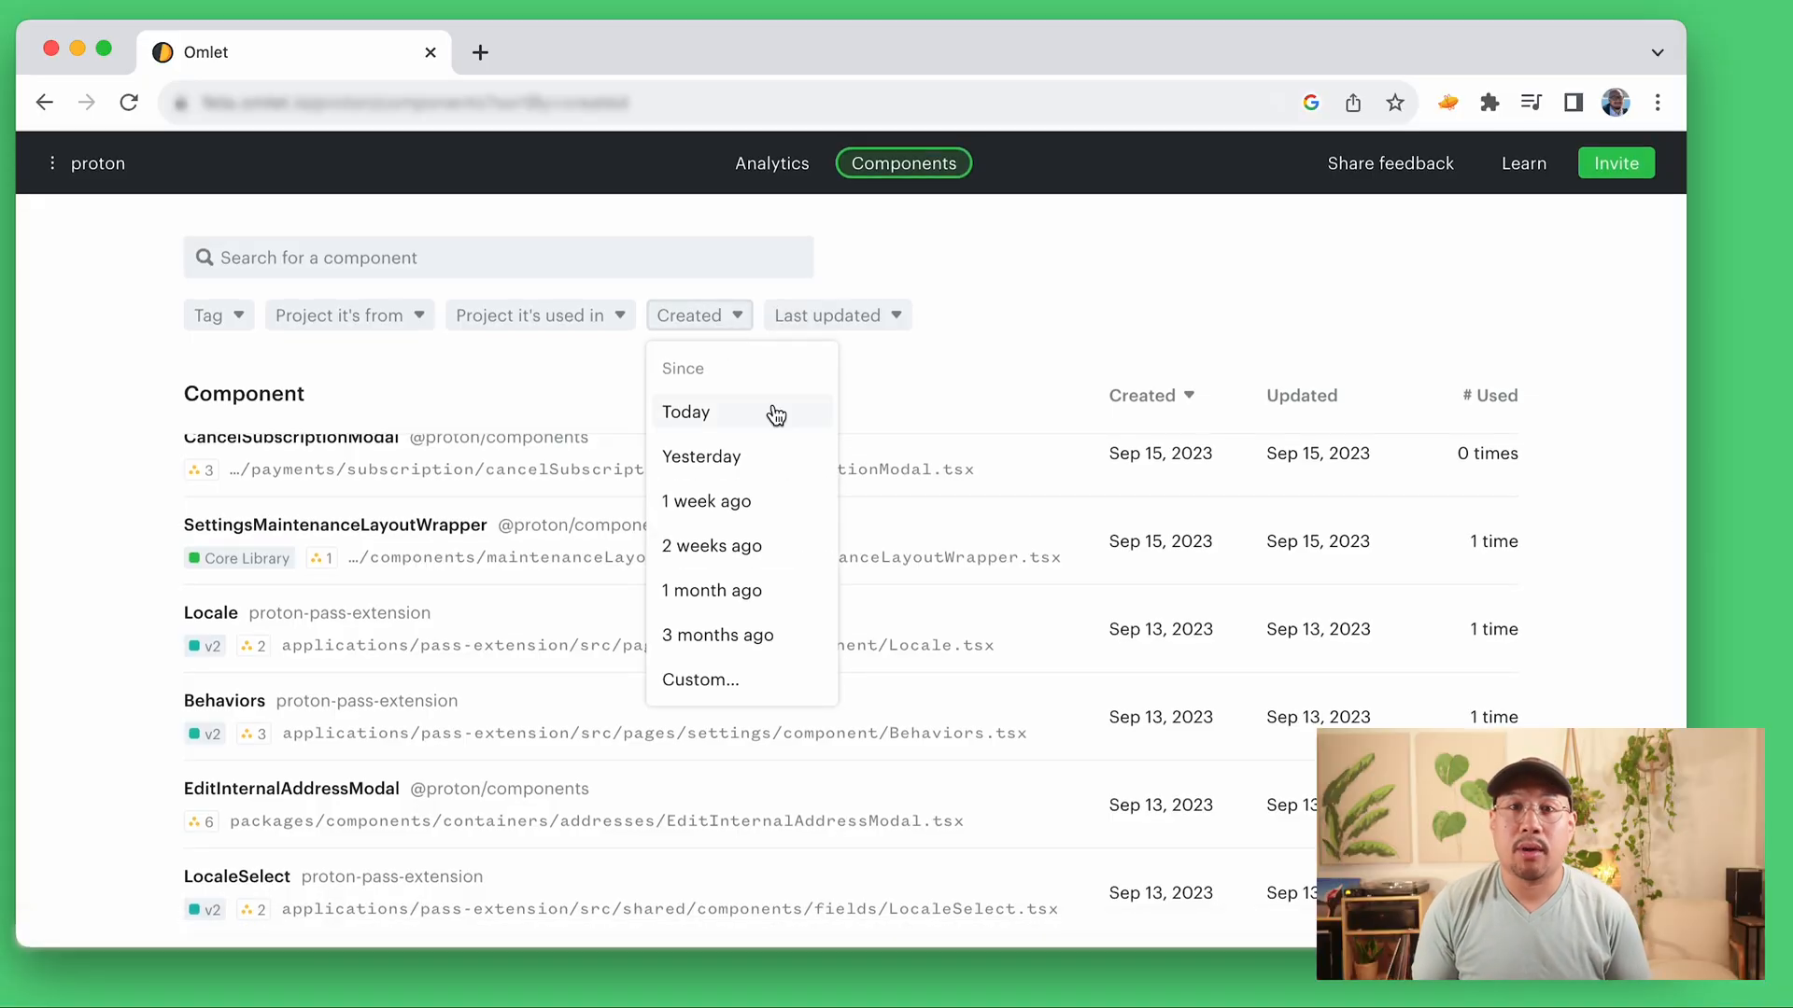
left_click(686, 412)
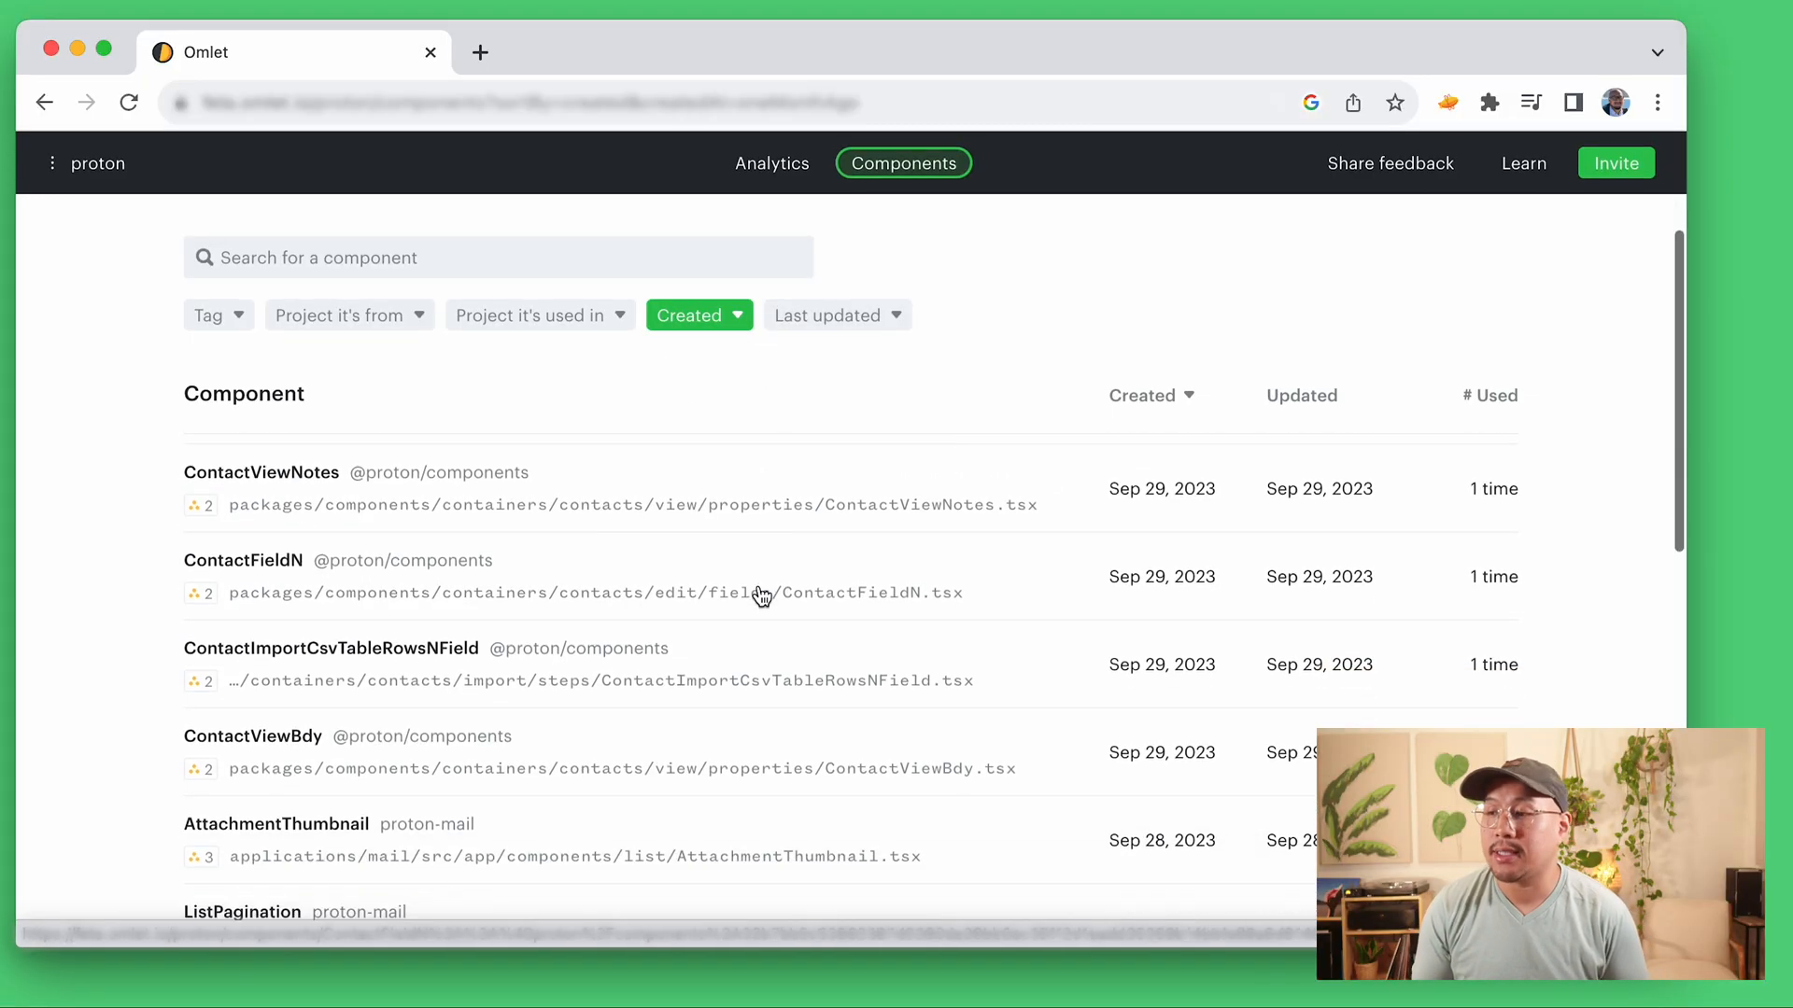
left_click(242, 561)
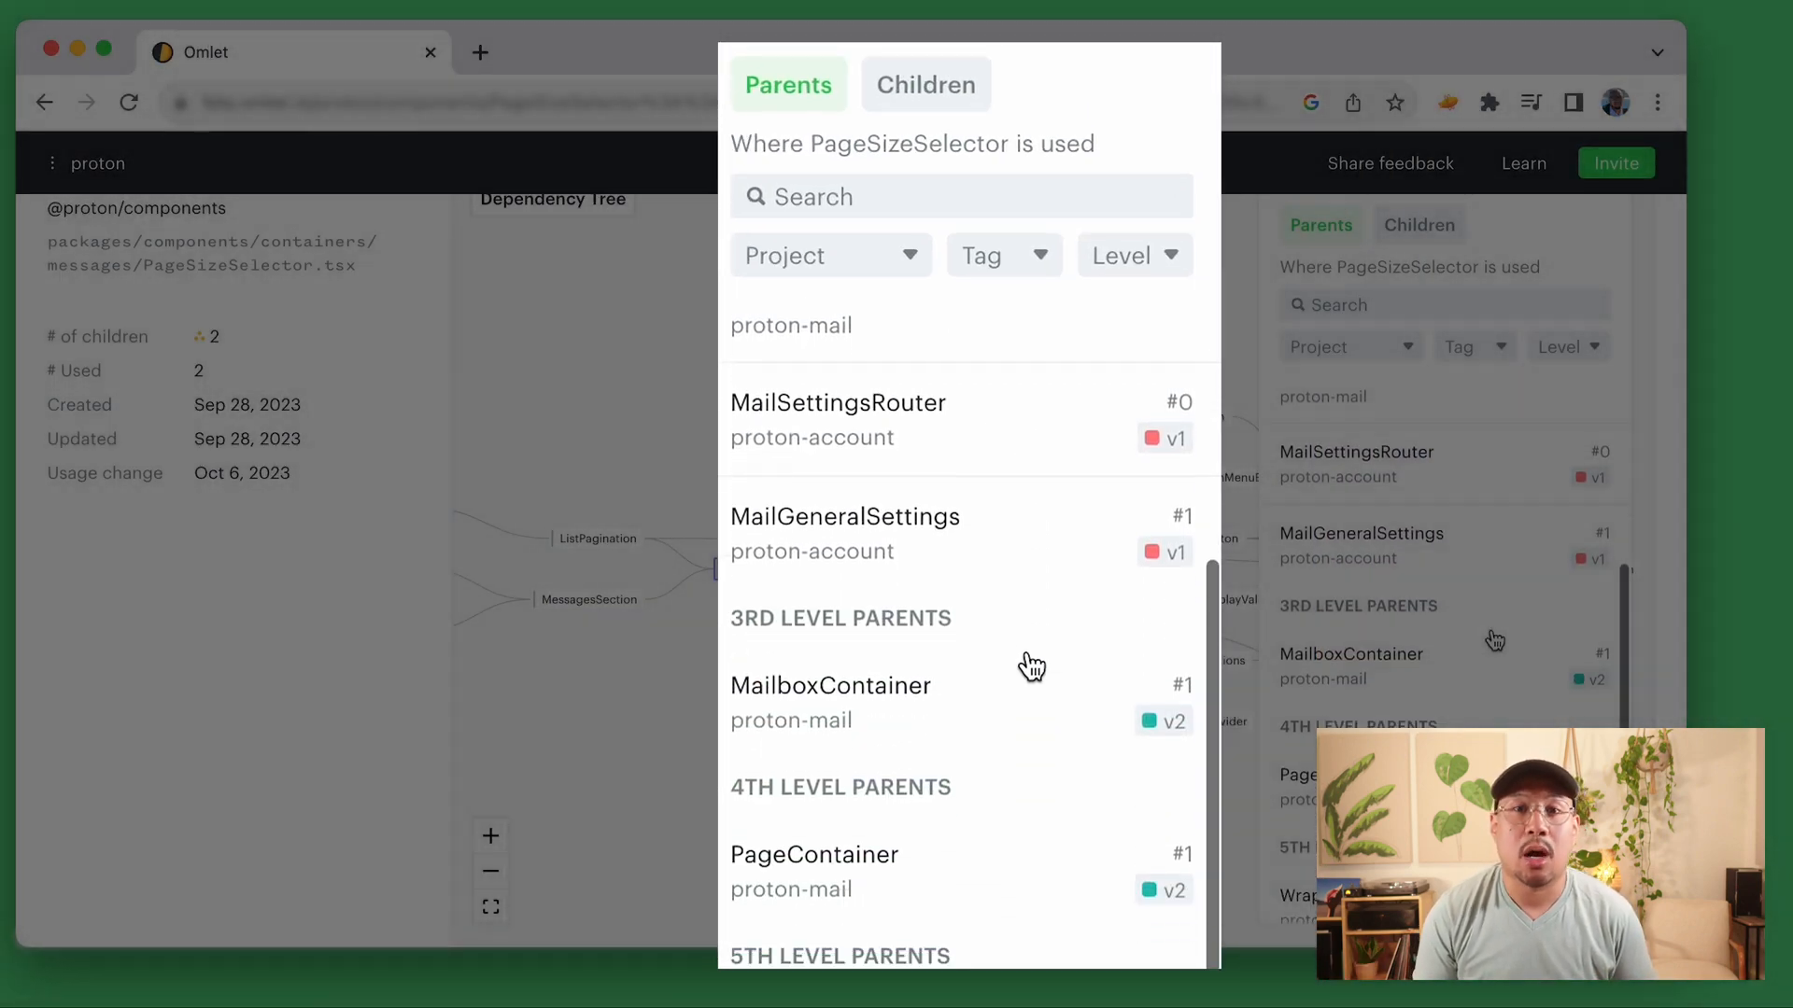
scroll("up", 3)
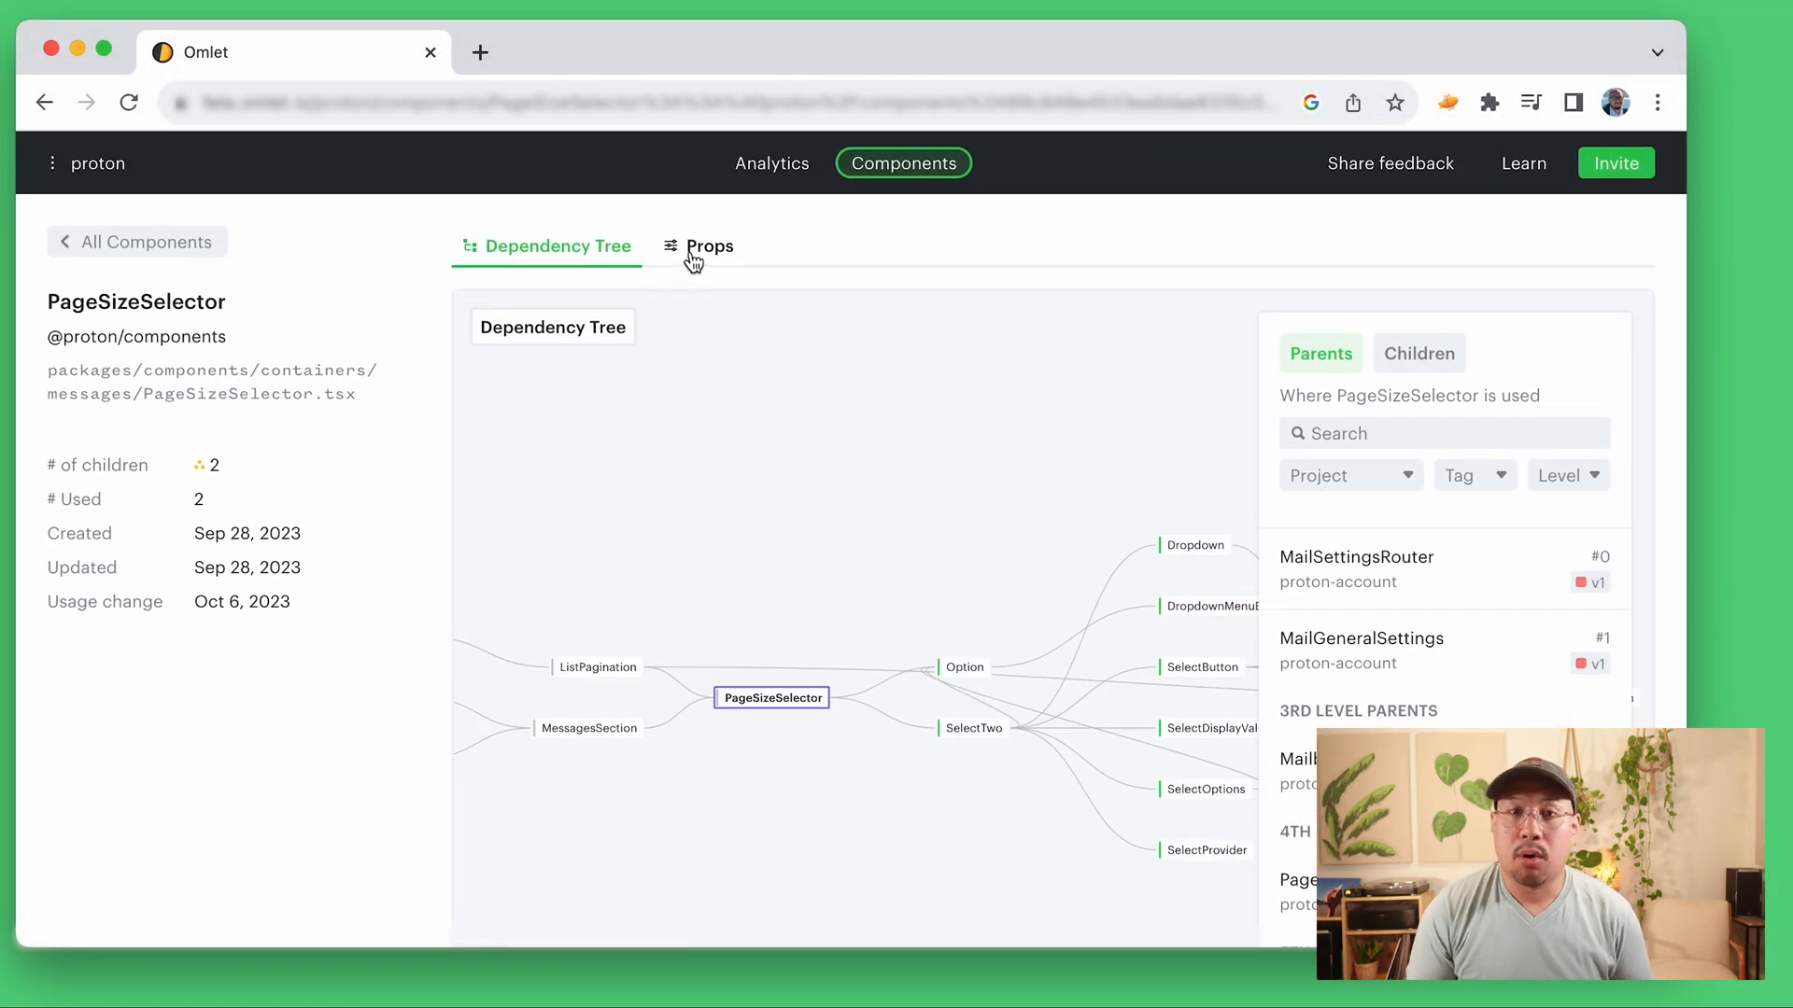
Step: Show PageSizeSelector's Props usage with the size prop's value breakdown expanded
left_click(709, 246)
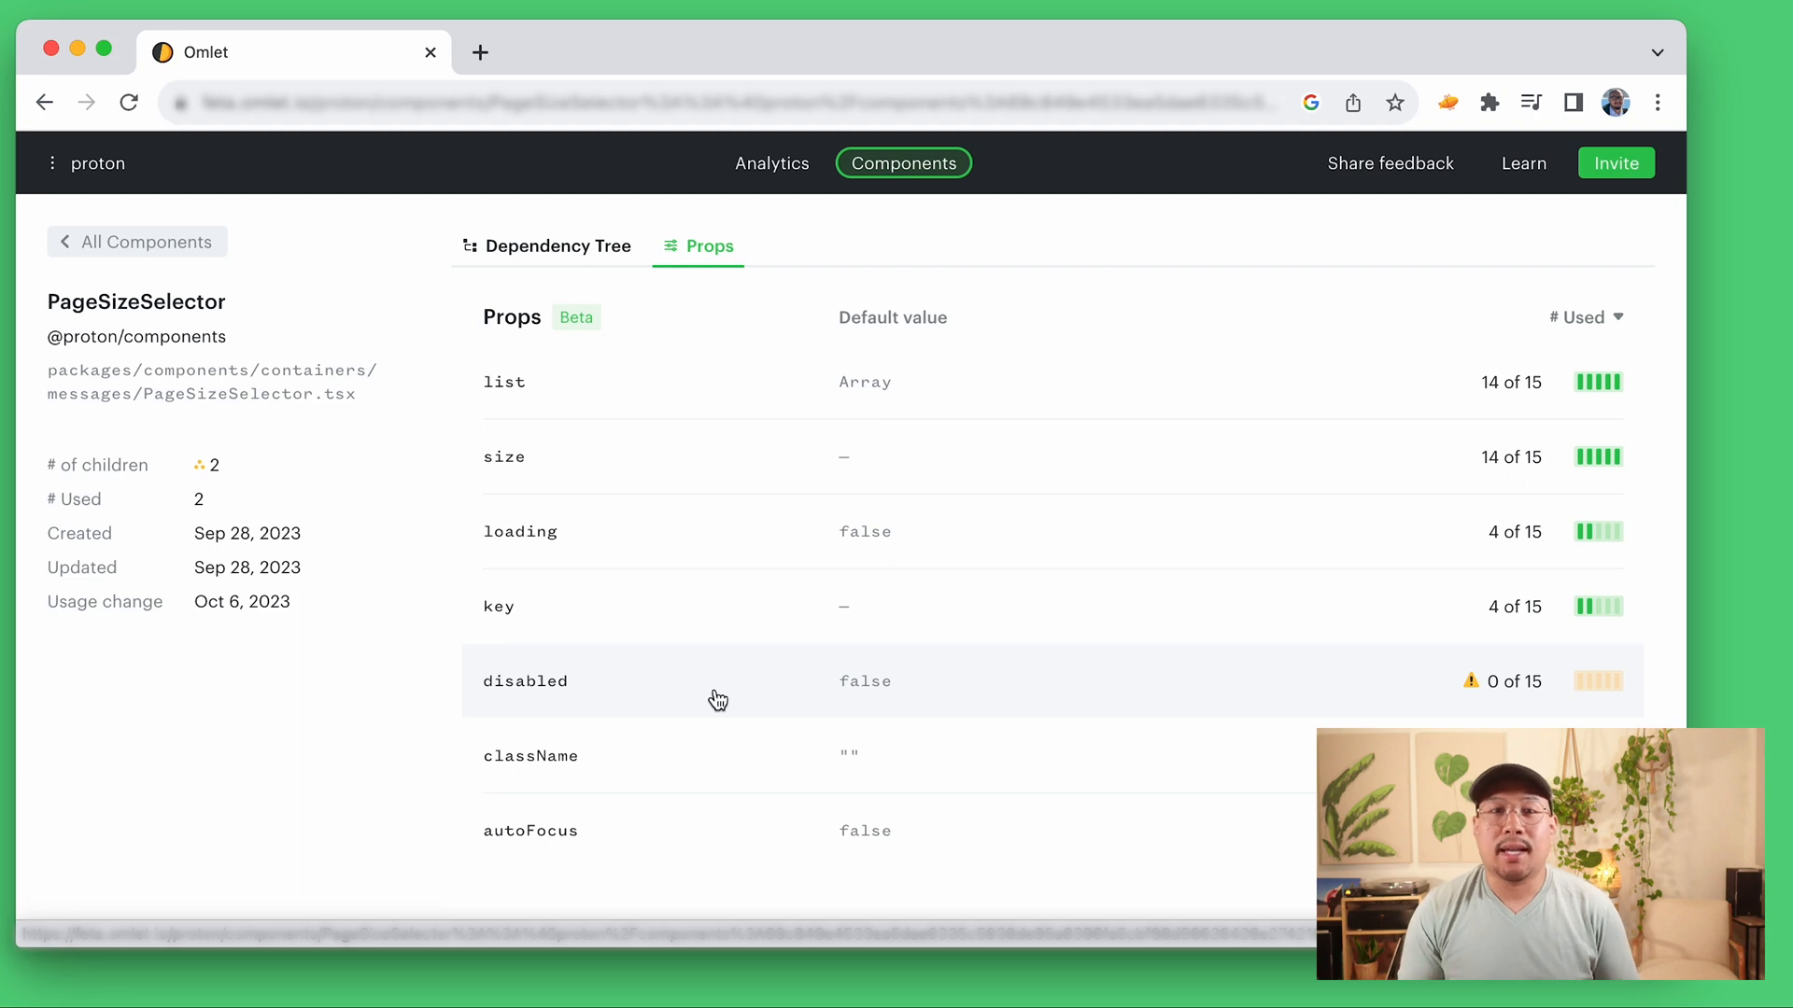
left_click(504, 456)
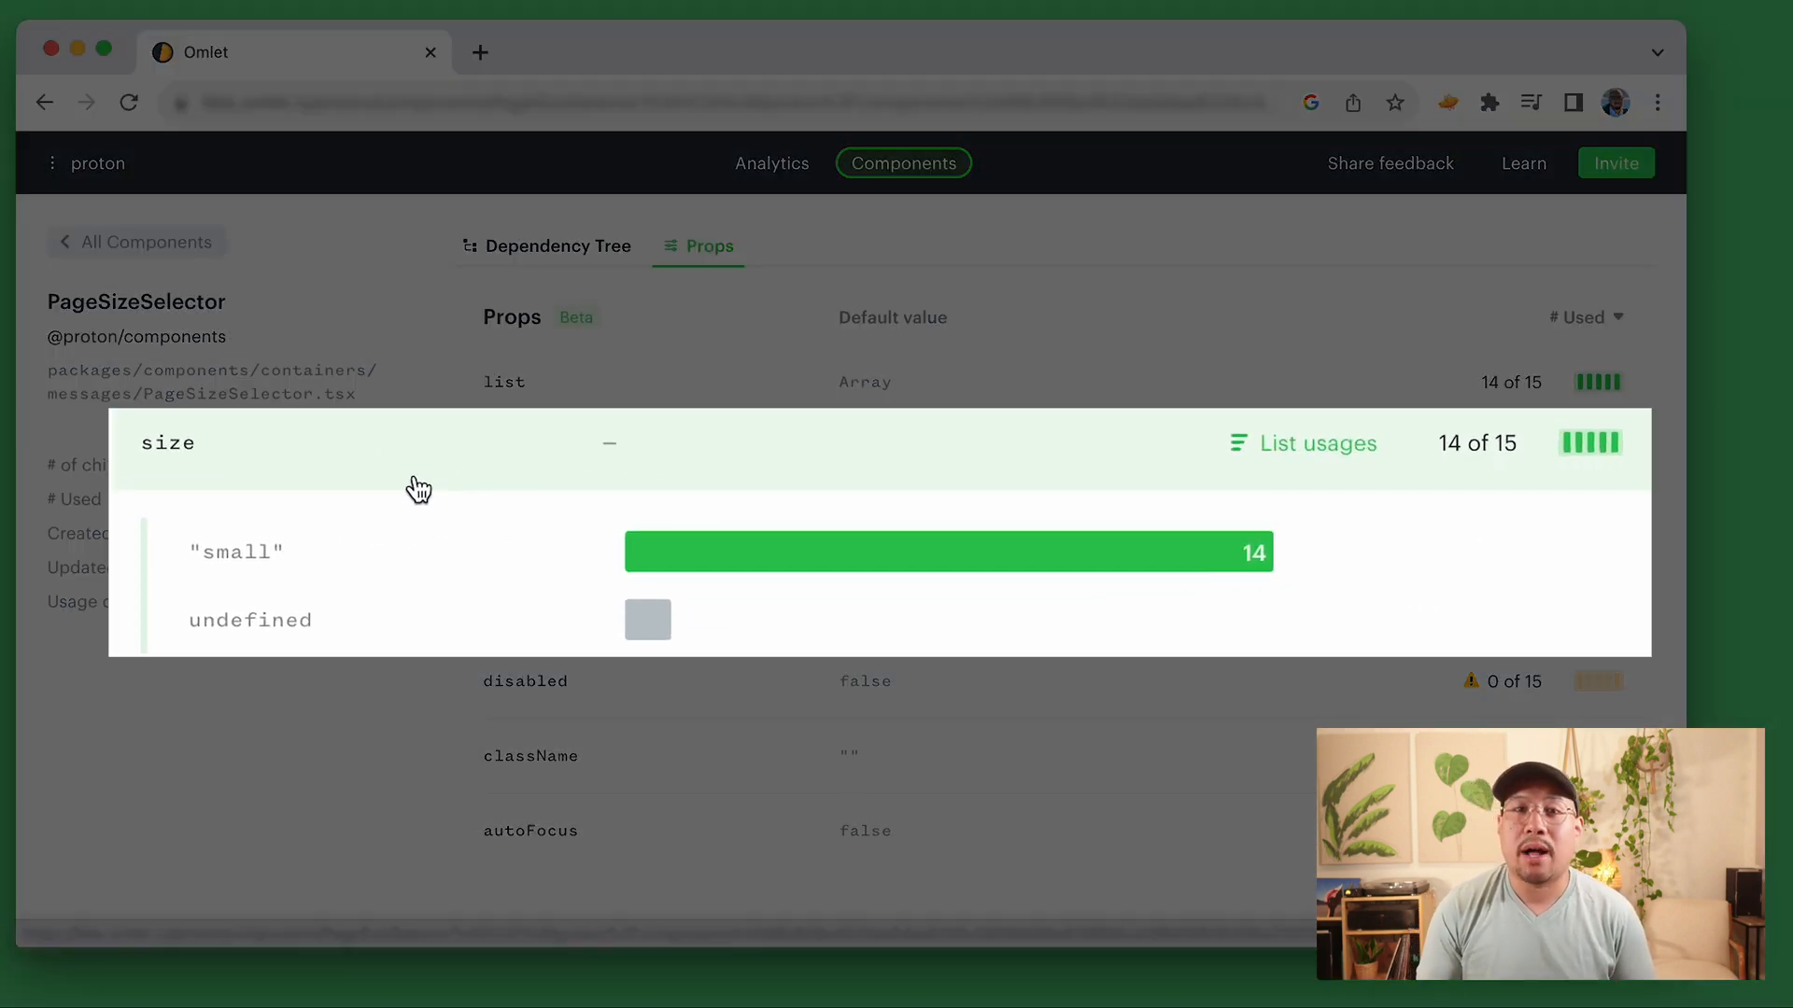